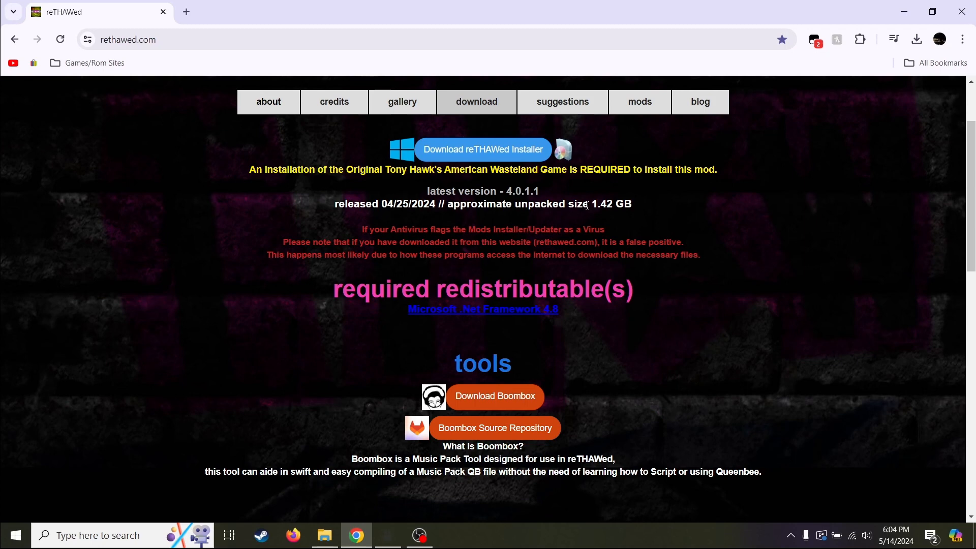
{"action": "mouse_move", "coordinate": [329, 473]}
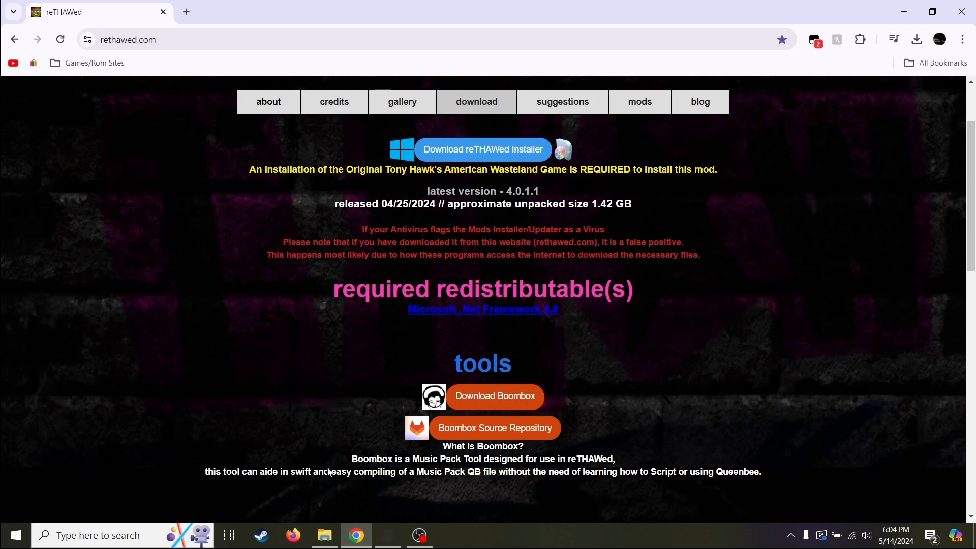
{"action": "mouse_move", "coordinate": [341, 481]}
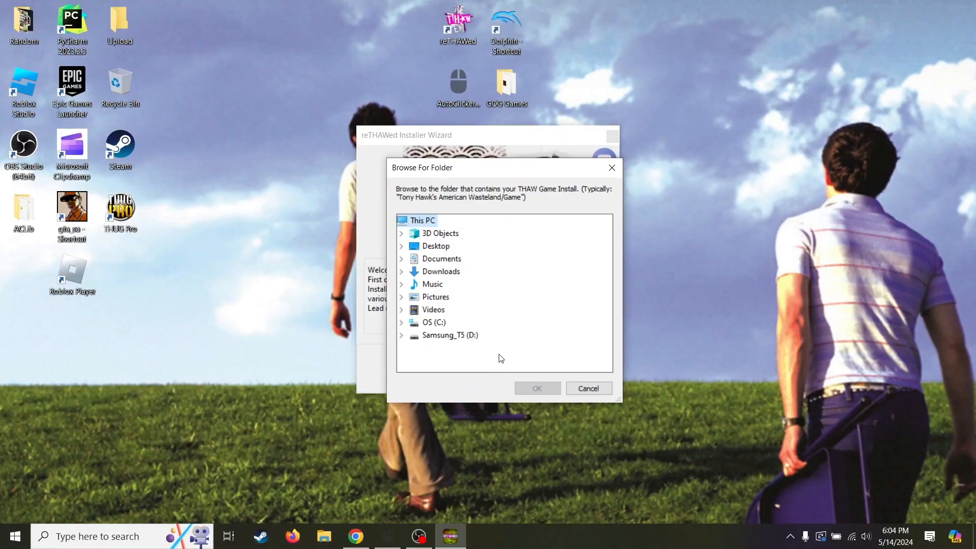
{"action": "mouse_move", "coordinate": [503, 354]}
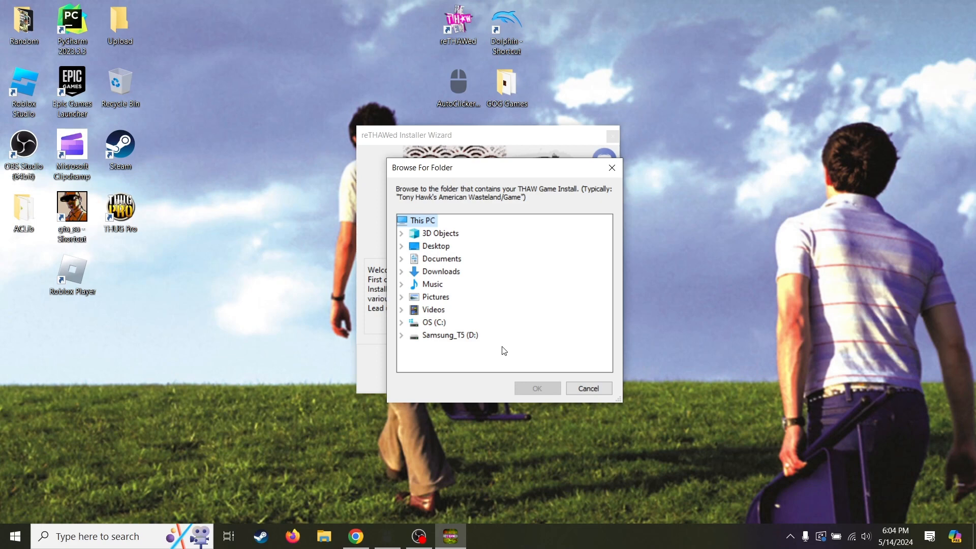
{"action": "mouse_move", "coordinate": [596, 196]}
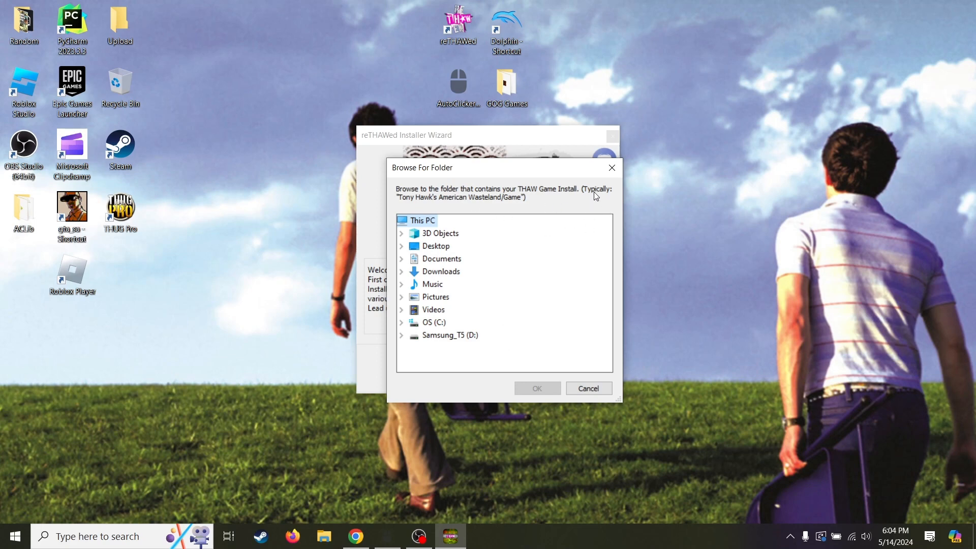
{"action": "mouse_move", "coordinate": [514, 224]}
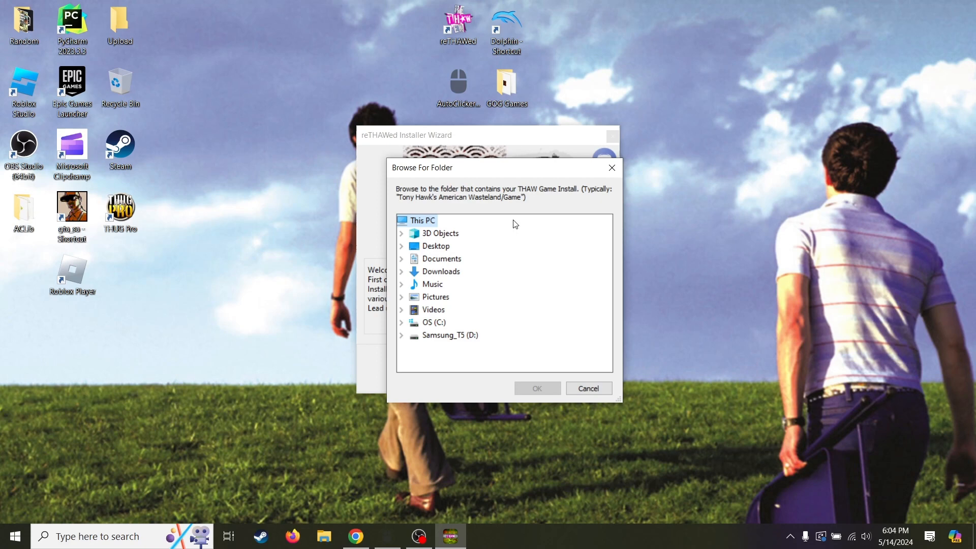
Confirm the THAW game install folder so the antivirus warning appears
{"action": "left_click", "coordinate": [535, 388]}
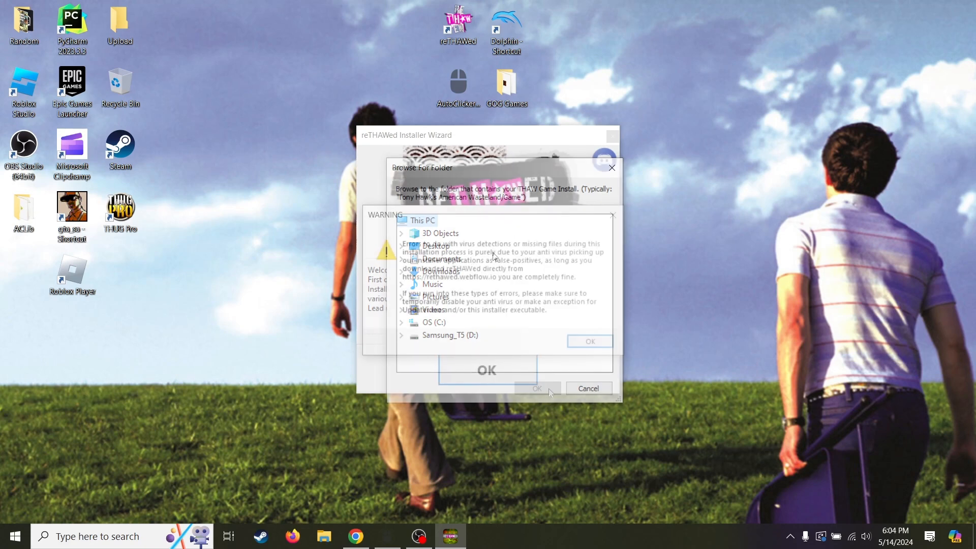
Acknowledge the antivirus false-positive warning and let the updater package download finish
{"action": "left_click", "coordinate": [588, 340]}
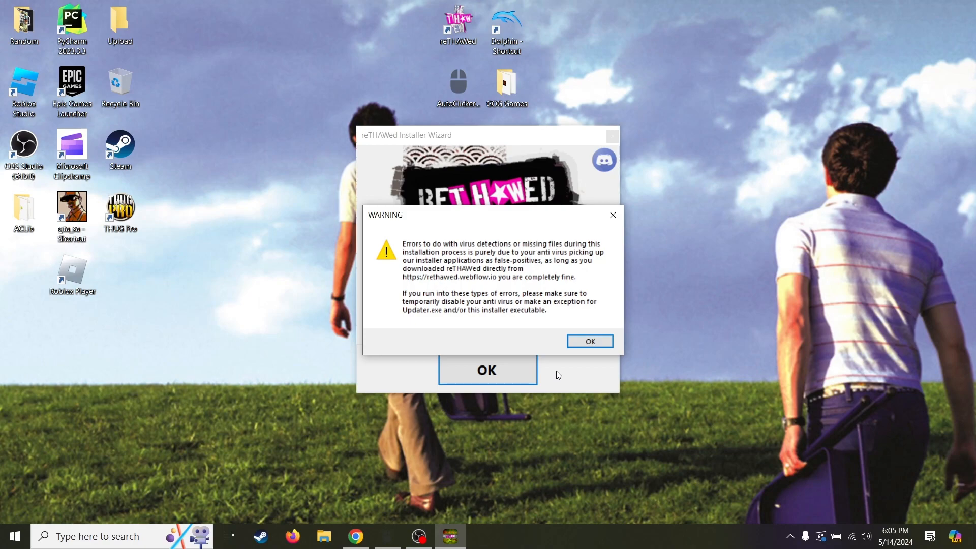
{"action": "left_click", "coordinate": [588, 342]}
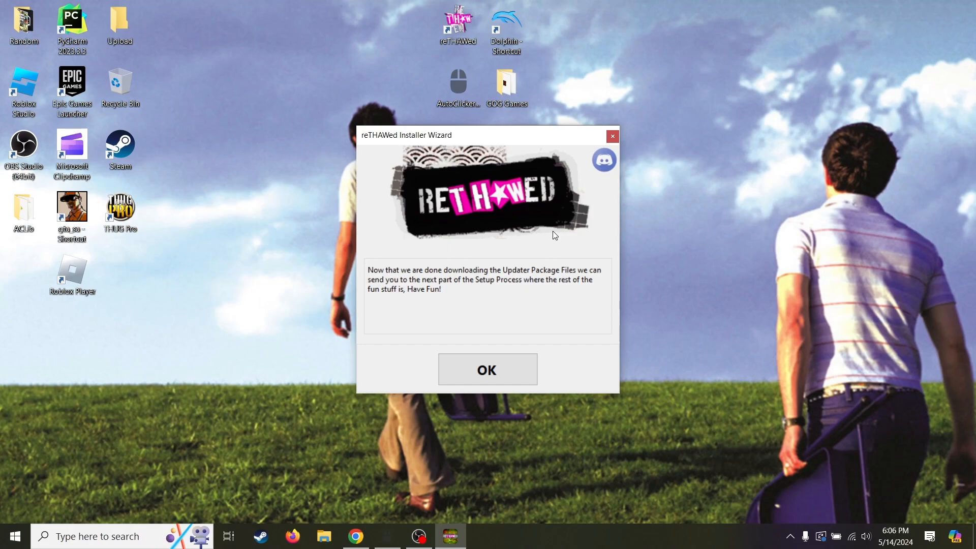
Continue the wizard and answer the Update Available prompt about a newer reTHAWed version
{"action": "left_click", "coordinate": [486, 368]}
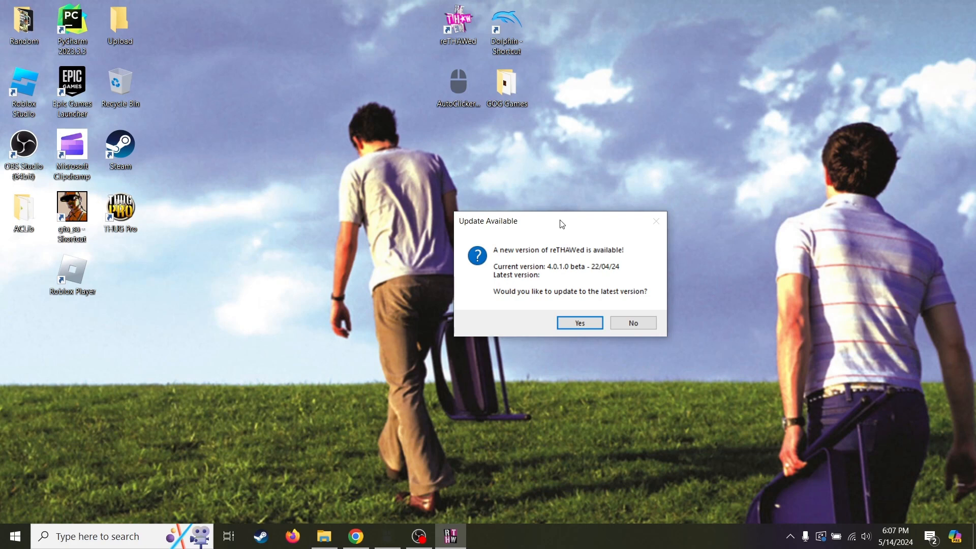
{"action": "left_click", "coordinate": [579, 322]}
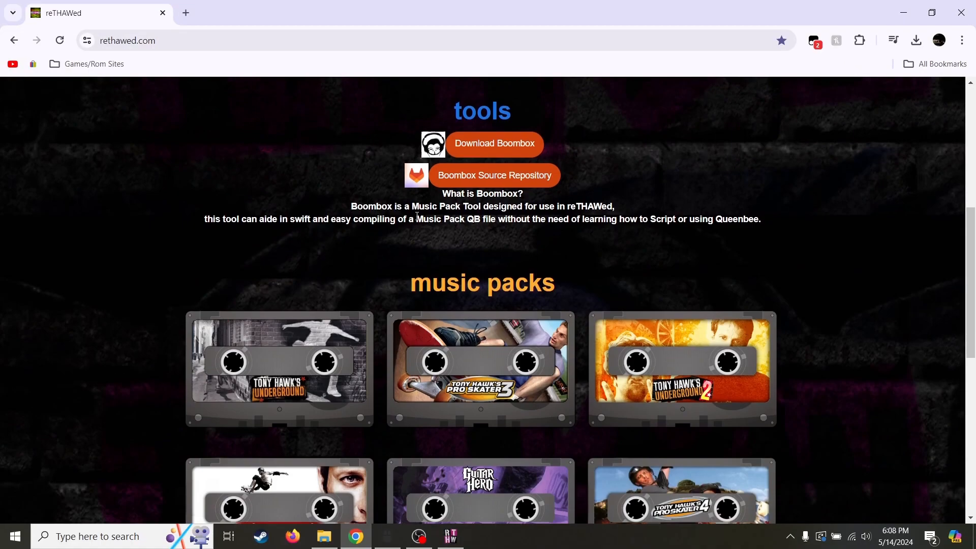
Scroll to the music packs section on rethawed.com, then switch to the MusicPacks folder window
{"action": "scroll", "scroll_direction": "down", "scroll_amount": 3}
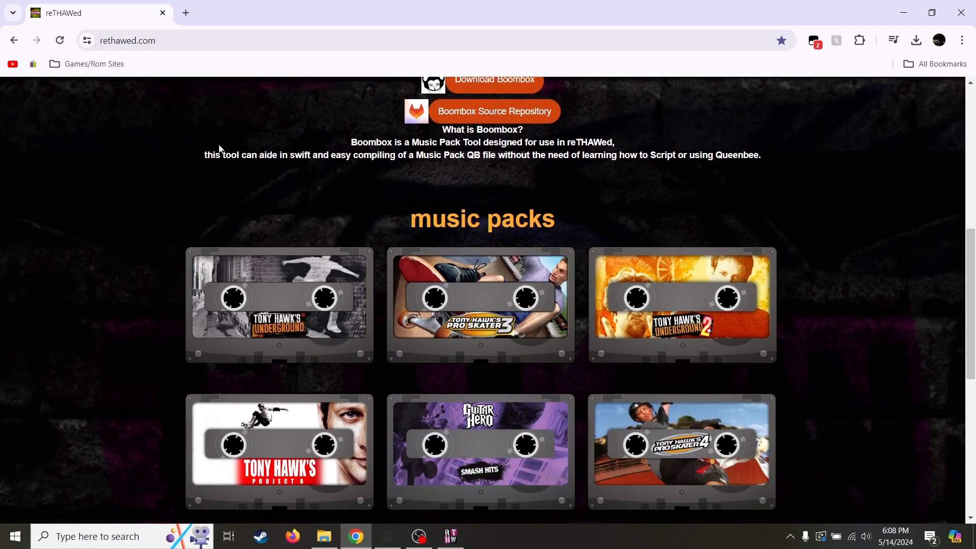
{"action": "mouse_move", "coordinate": [221, 138]}
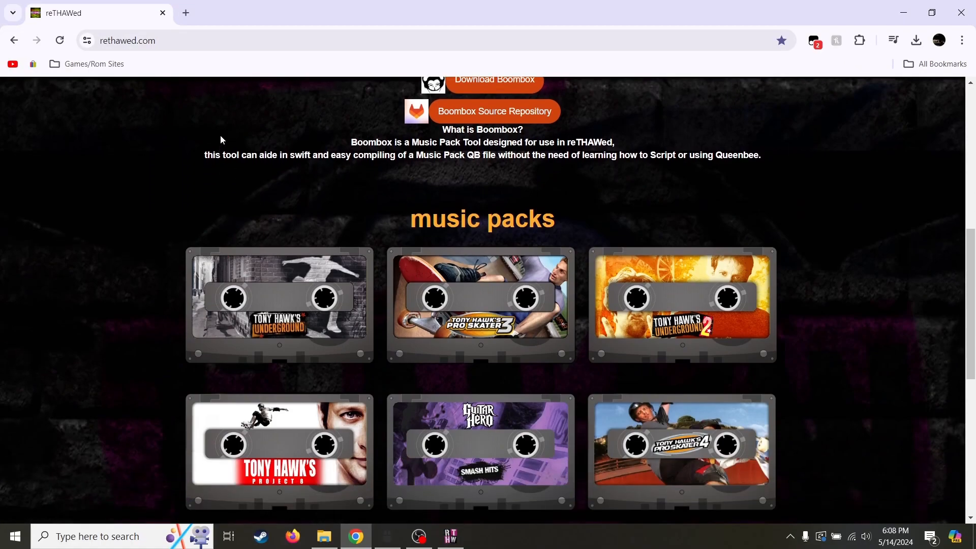
{"action": "scroll", "scroll_direction": "down", "scroll_amount": 3}
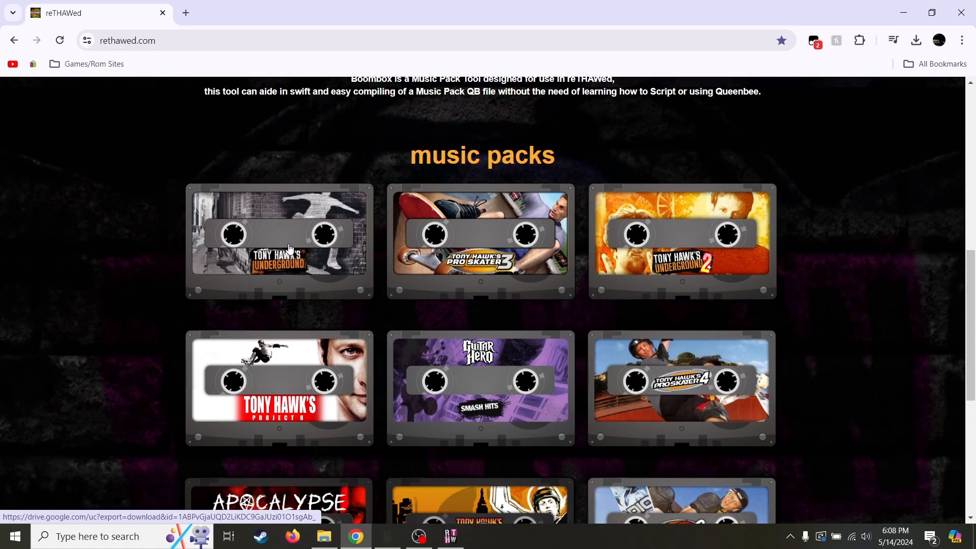
{"action": "mouse_move", "coordinate": [314, 387]}
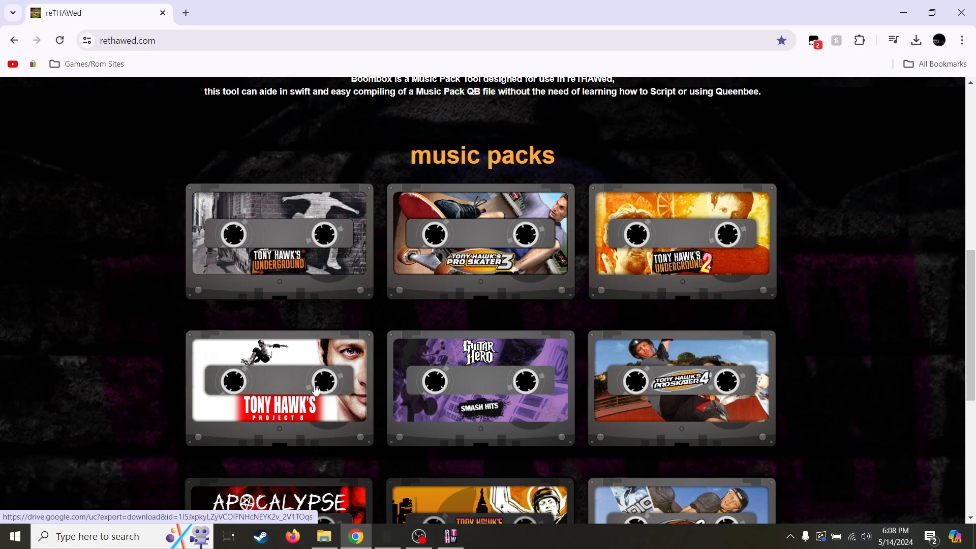
{"action": "mouse_move", "coordinate": [417, 535]}
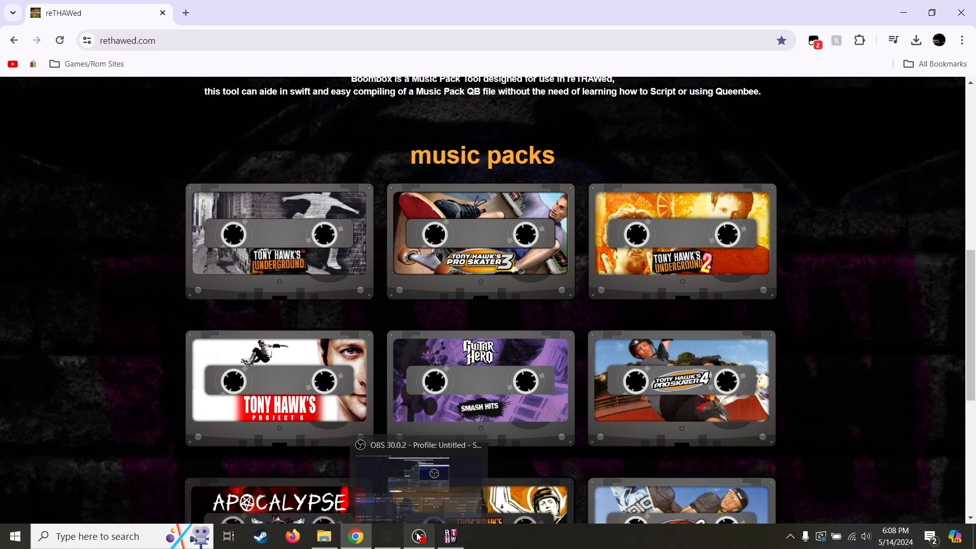
{"action": "left_click", "coordinate": [323, 535]}
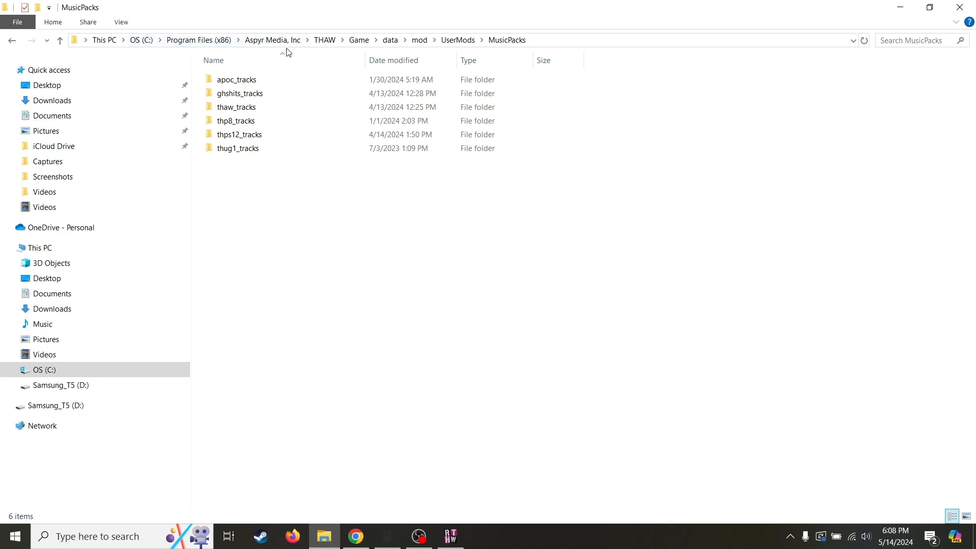
{"action": "mouse_move", "coordinate": [324, 39]}
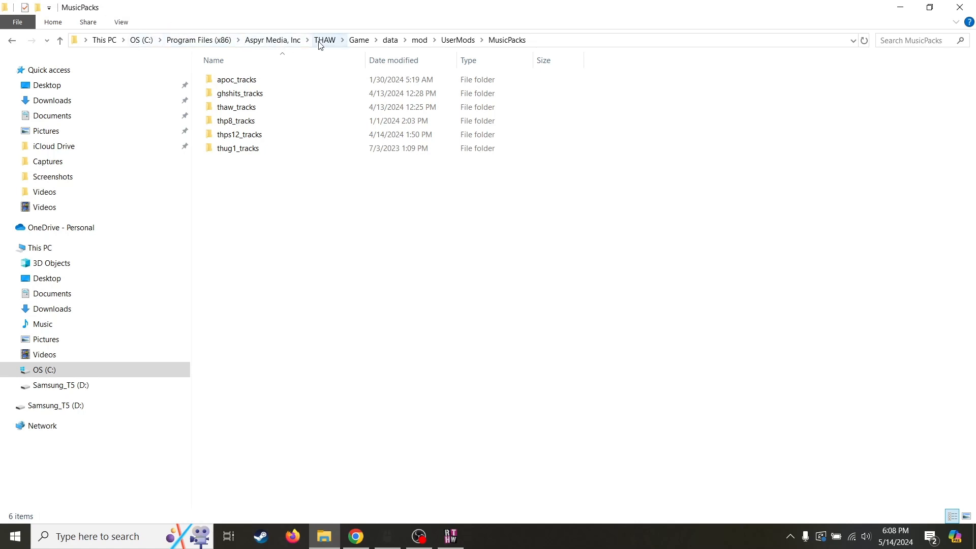
{"action": "mouse_move", "coordinate": [417, 40]}
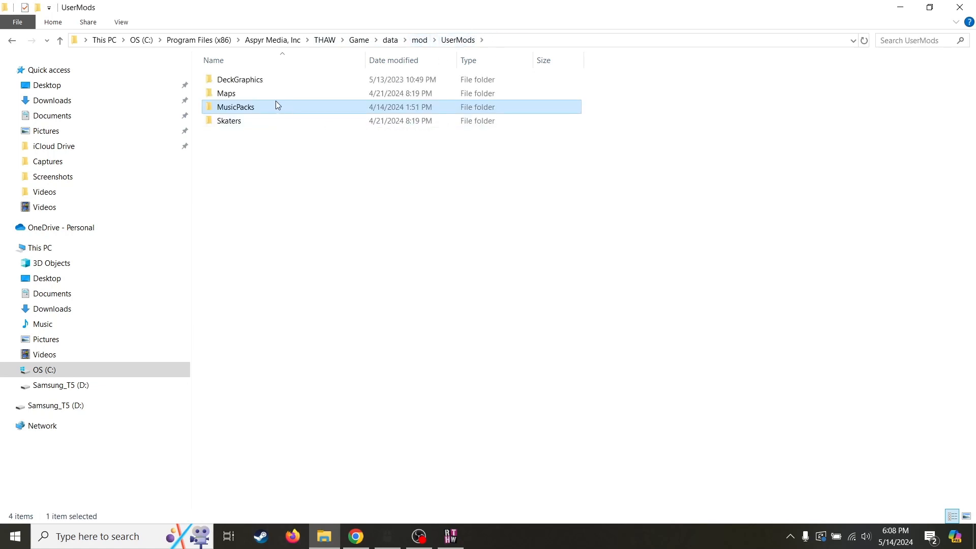
{"action": "mouse_move", "coordinate": [276, 109]}
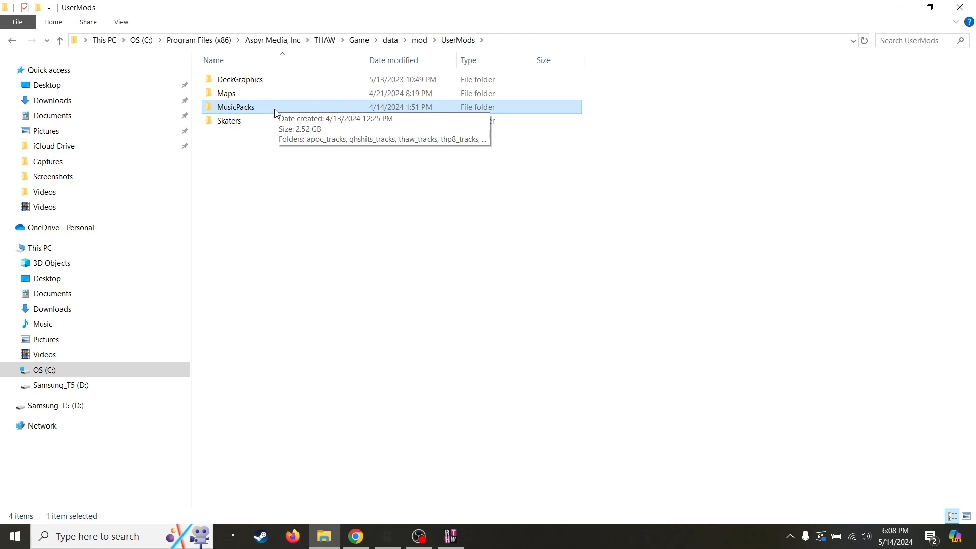
{"action": "double_click", "coordinate": [235, 107]}
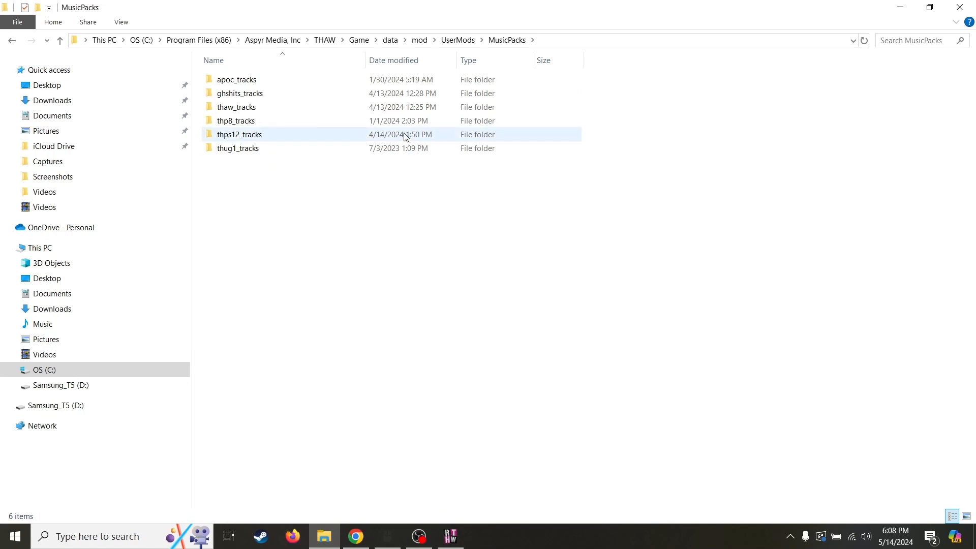
{"action": "key", "text": "ctrl+a"}
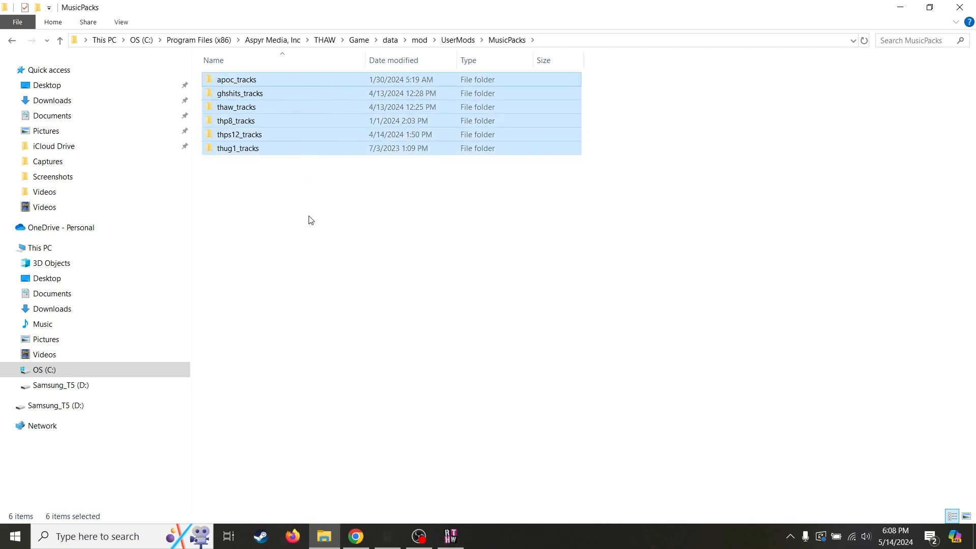
{"action": "left_click", "coordinate": [311, 212]}
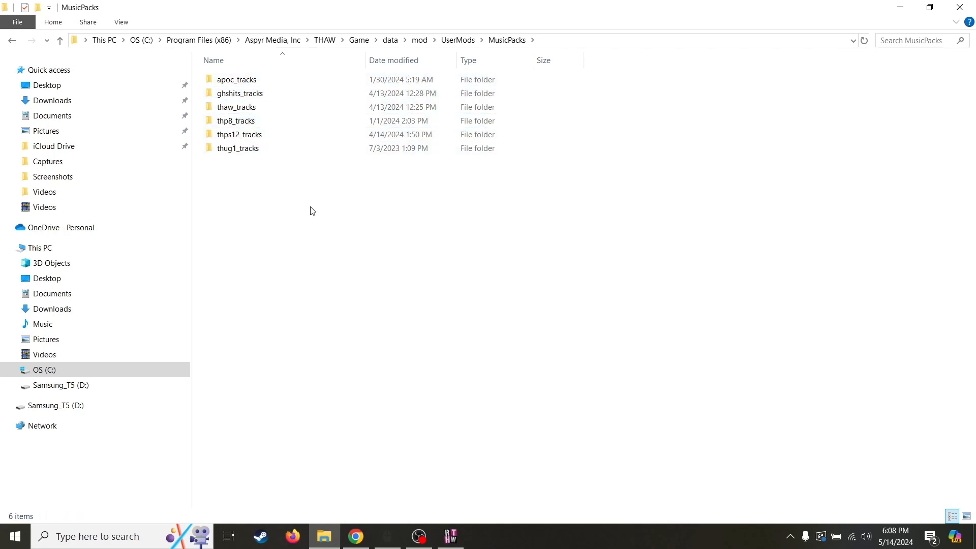